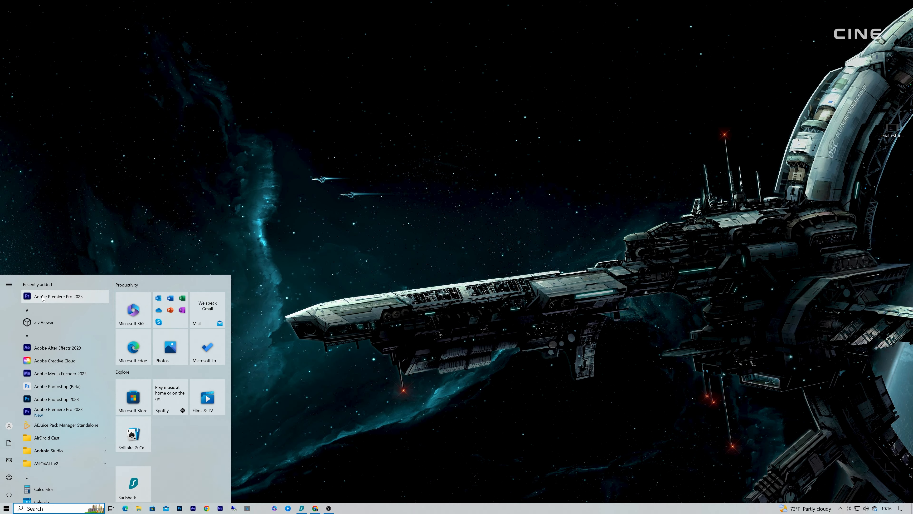
Launch Adobe Premiere Pro 2023 from the Start menu's Recently added list.
click(62, 296)
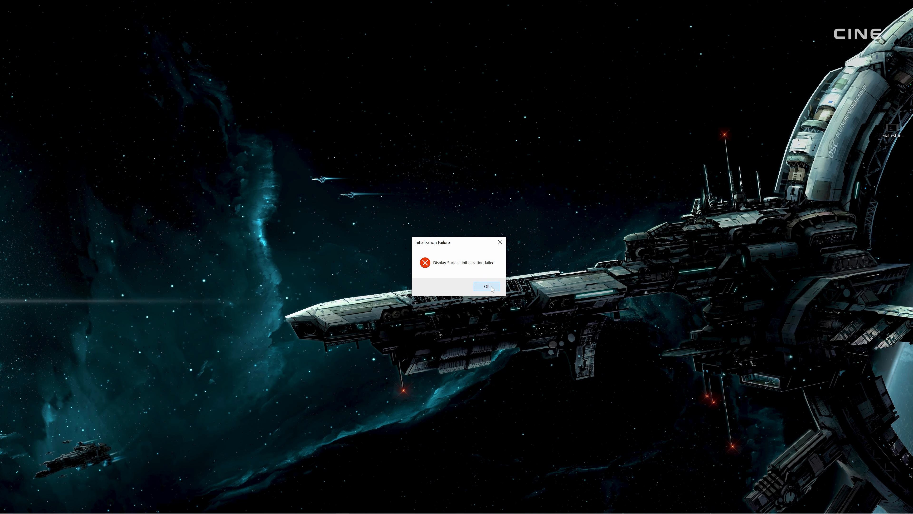
Dismiss the Initialization Failure dialog with OK and relaunch Premiere Pro via Creative Cloud's Open button.
click(486, 286)
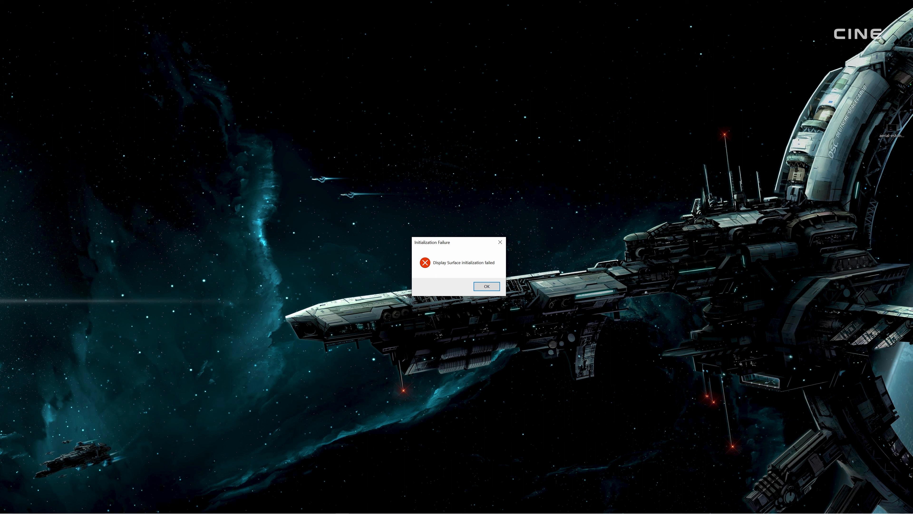
click(485, 286)
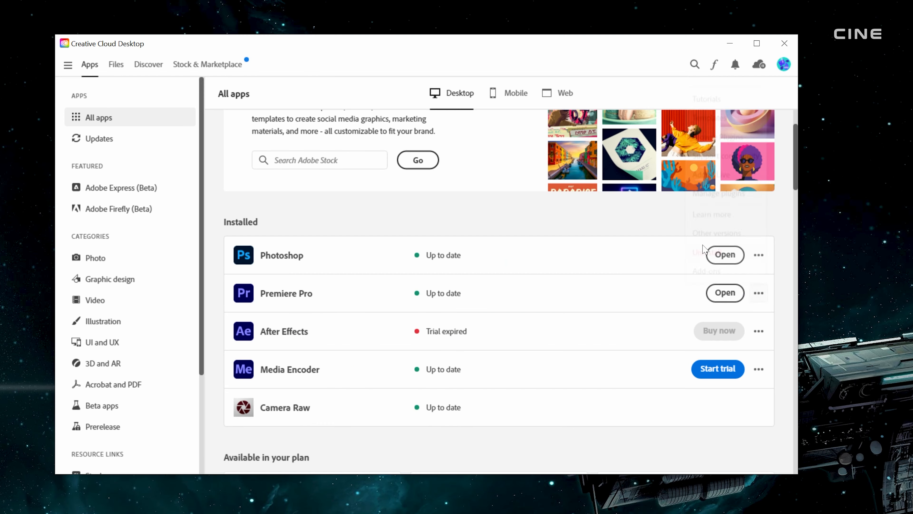
click(724, 292)
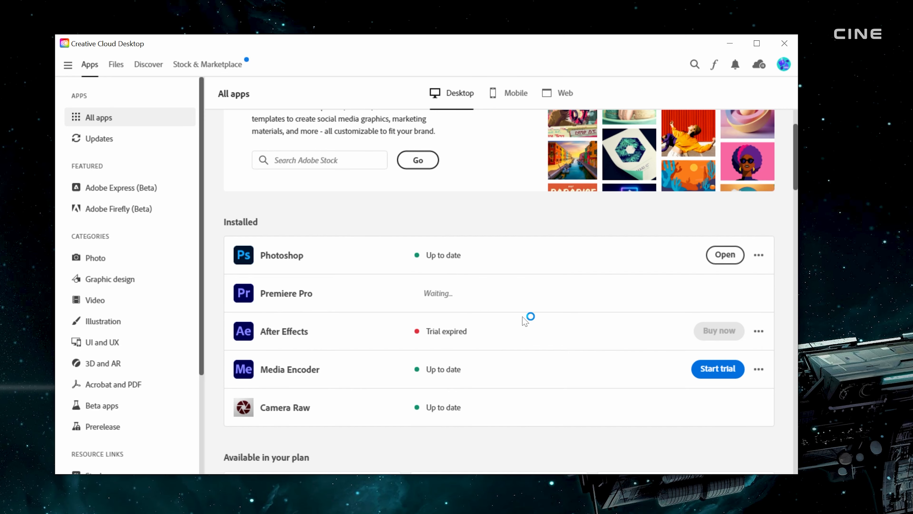